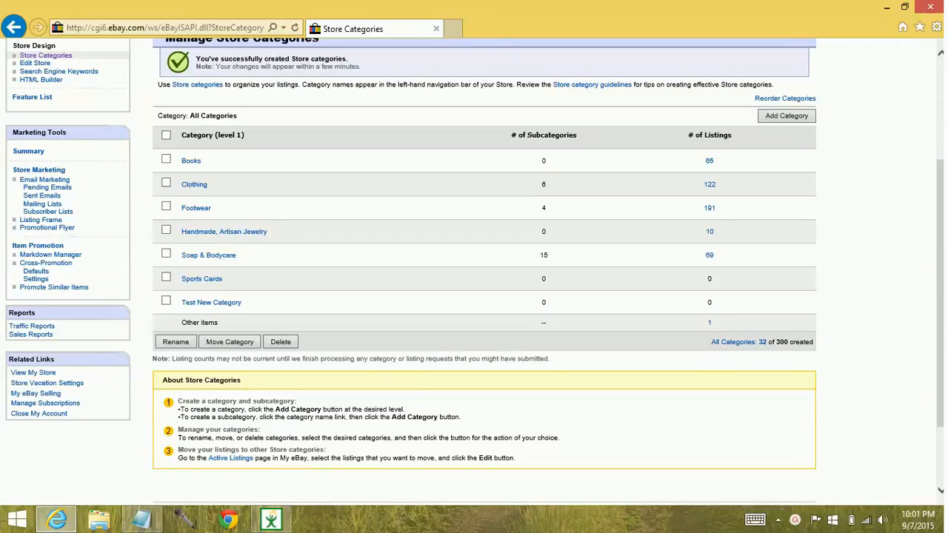
mouse_move(255, 311)
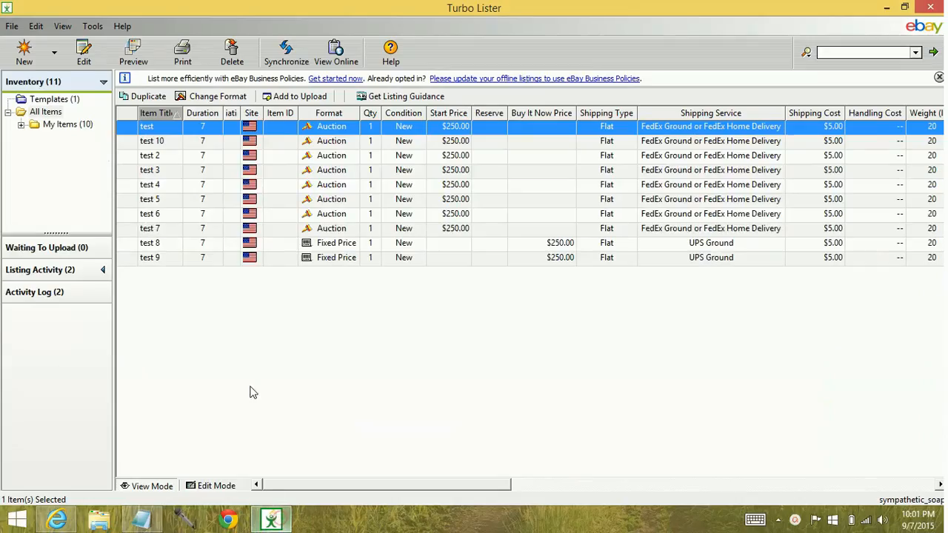
- Create a new item and browse its Store Category list, leaving it at Other
left_click(24, 52)
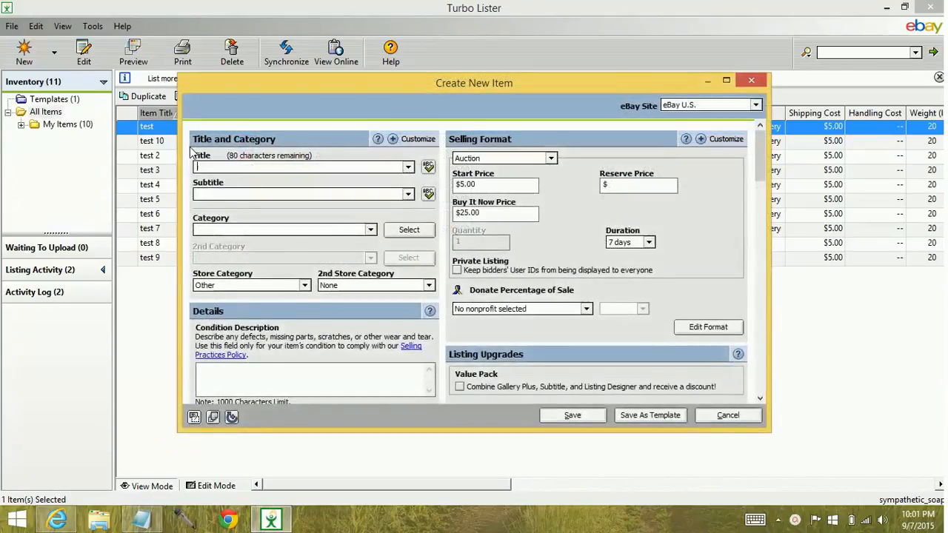
left_click(303, 285)
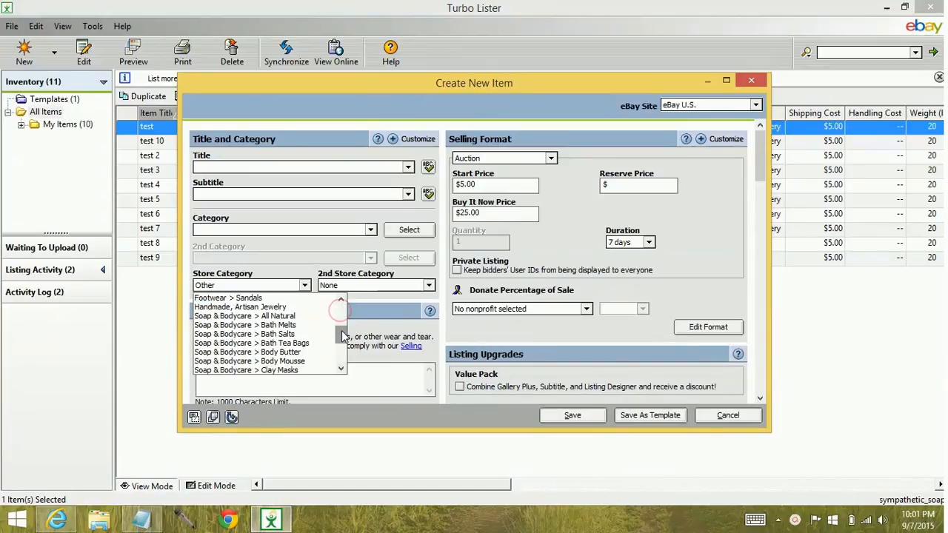
left_click(341, 336)
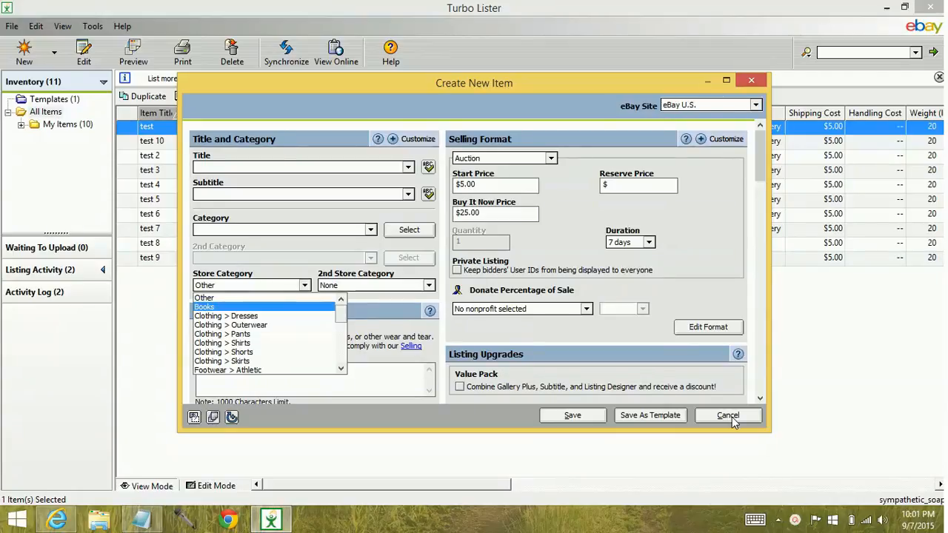
left_click(203, 298)
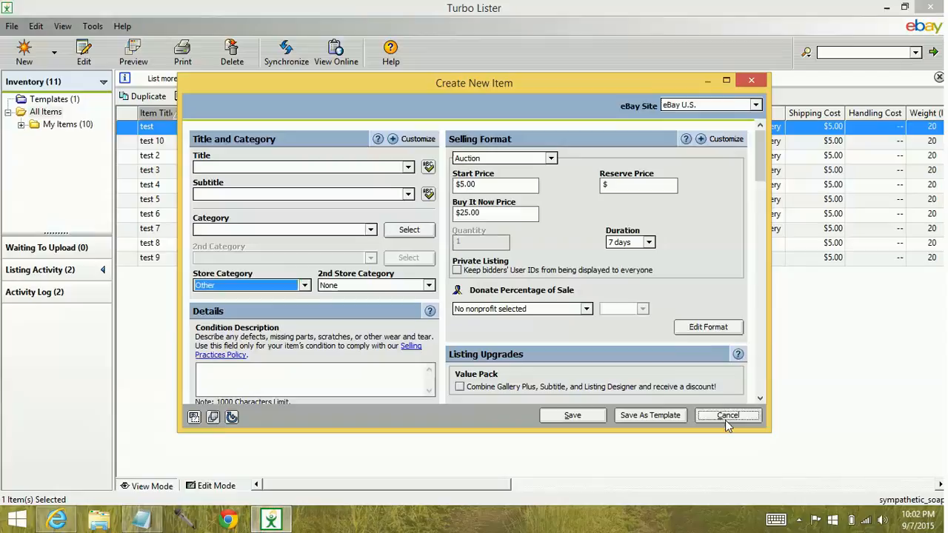
- Discard the new item and run Check for Program Updates, confirming it is up to date
left_click(728, 415)
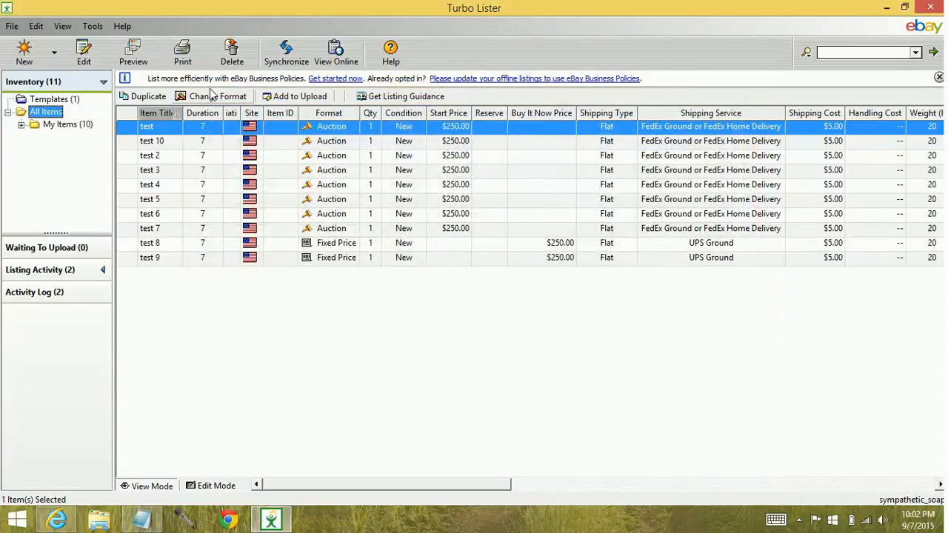
left_click(93, 26)
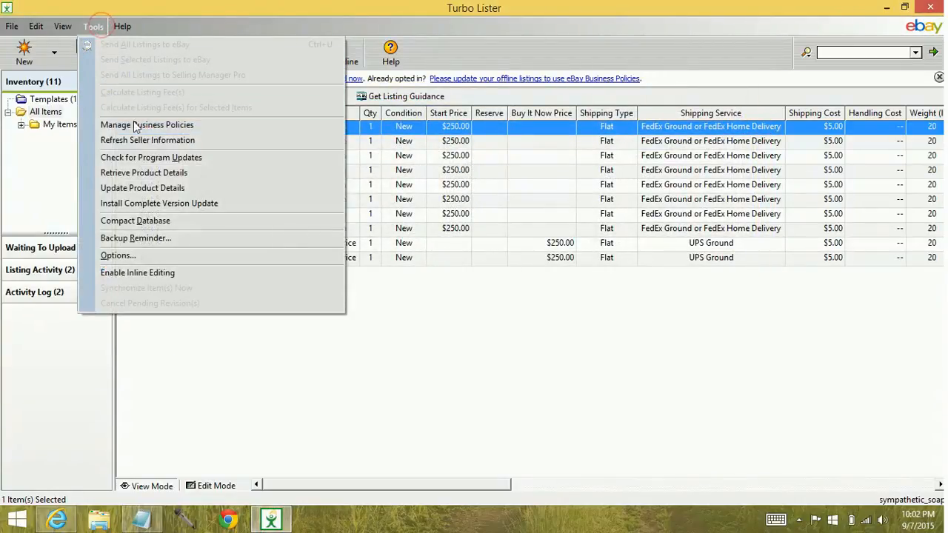
mouse_move(151, 157)
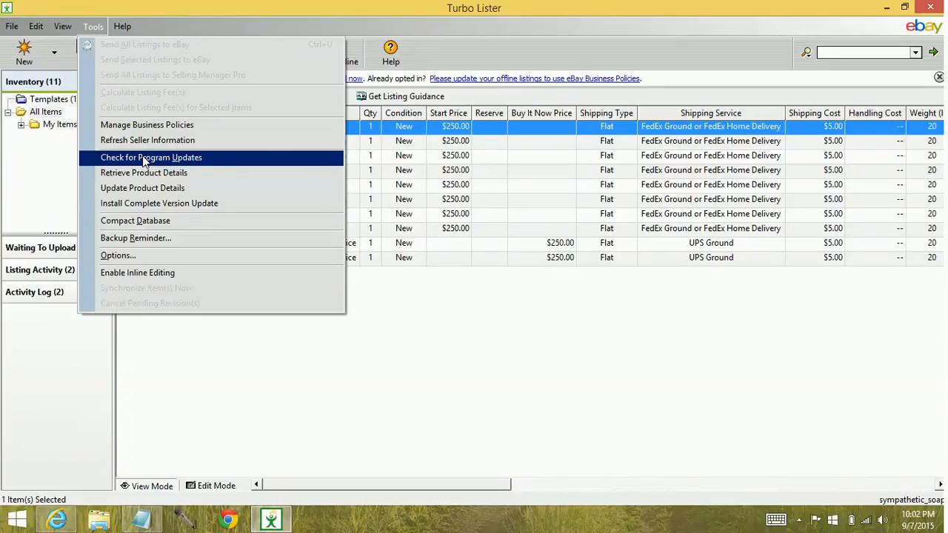
left_click(151, 157)
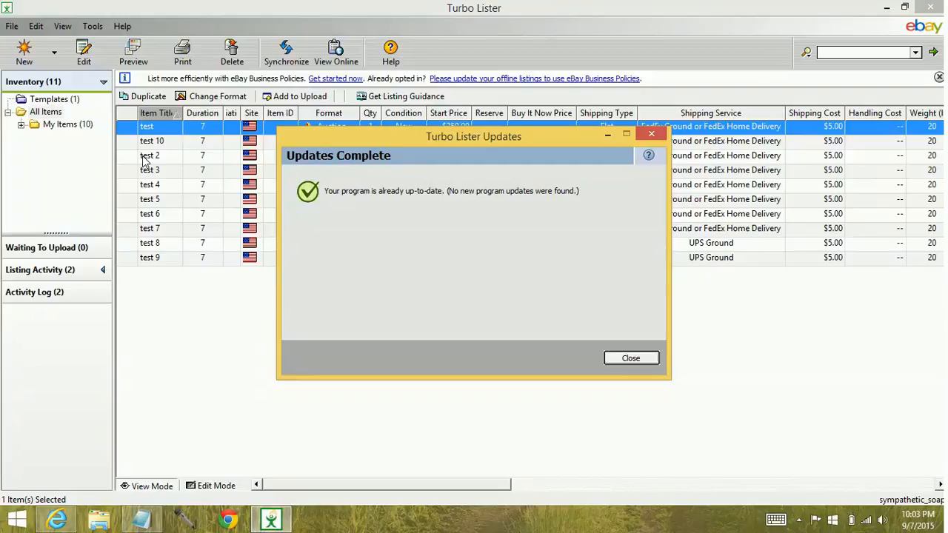
mouse_move(146, 161)
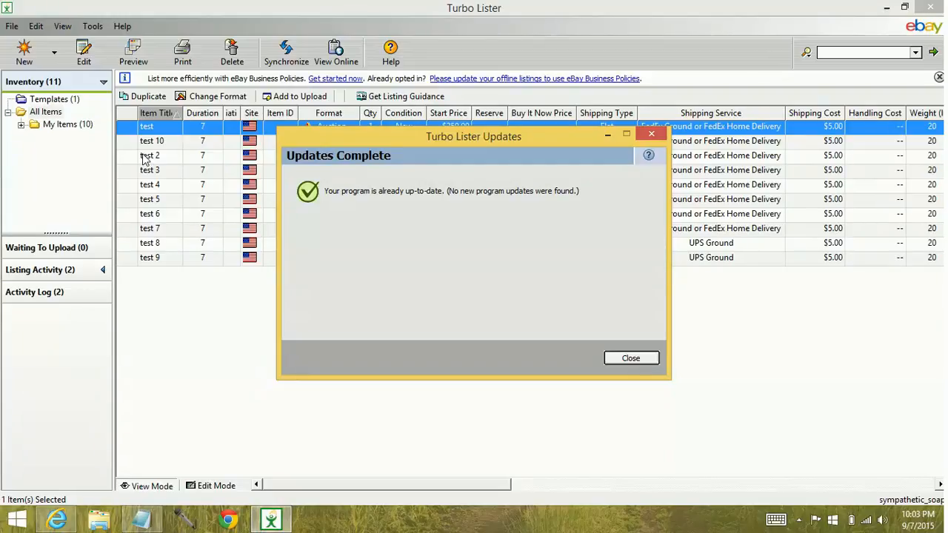
mouse_move(630, 359)
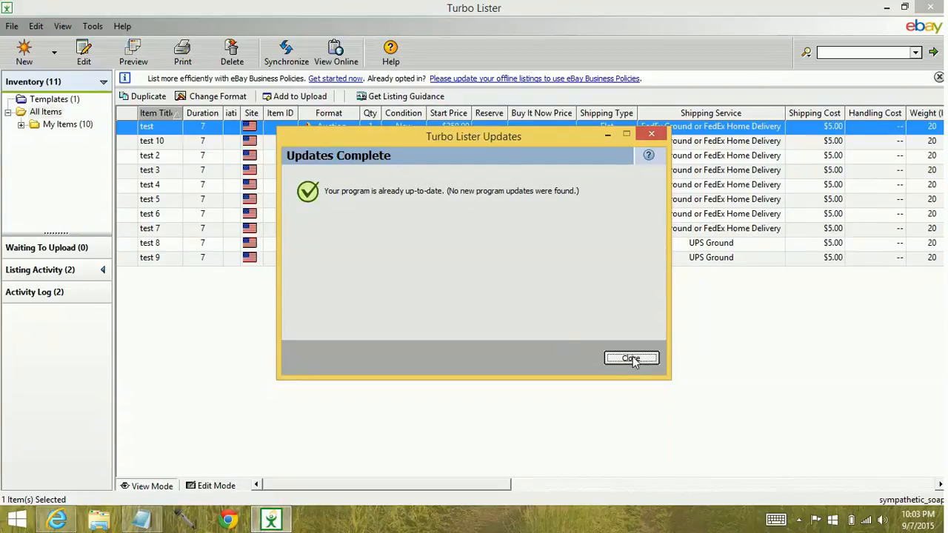
left_click(24, 52)
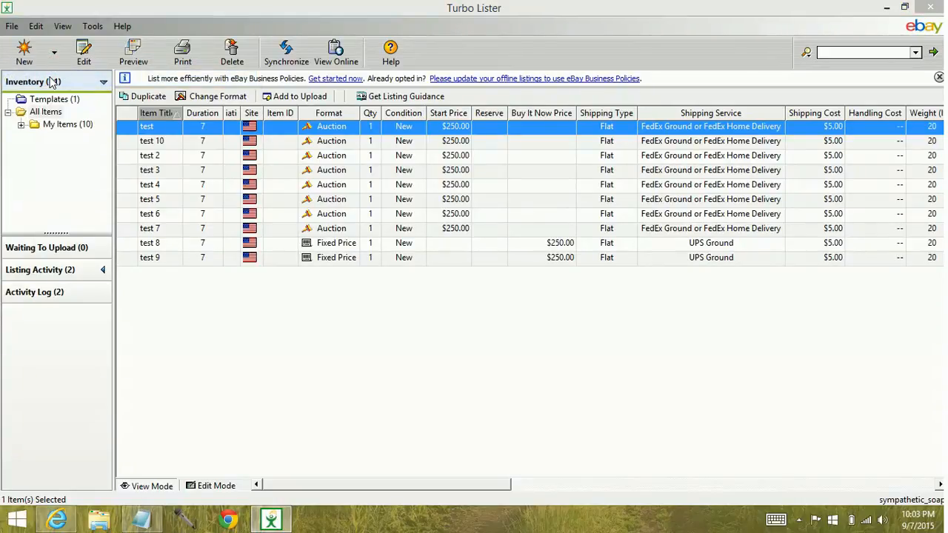
- Start another new item and scroll the Store Category list to Test New Category
left_click(24, 48)
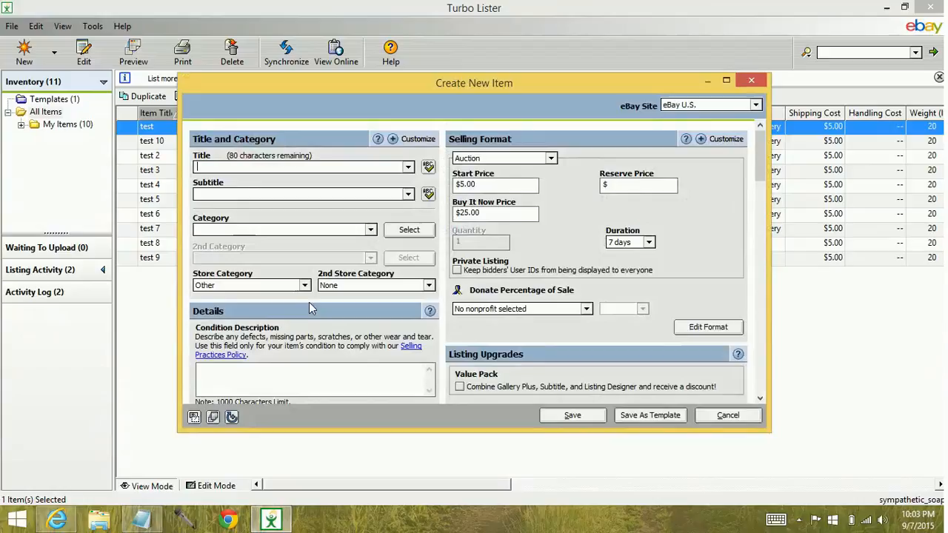
left_click(304, 285)
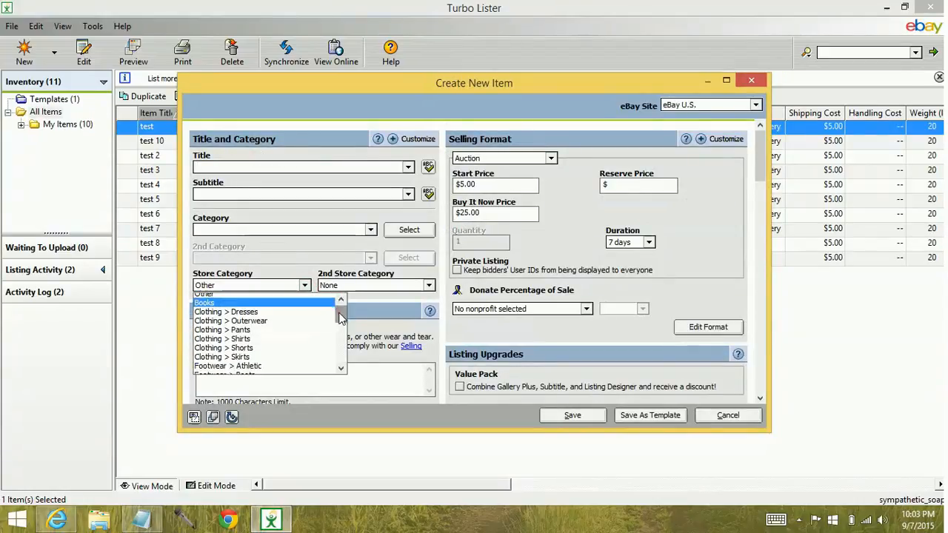
scroll("down", 3)
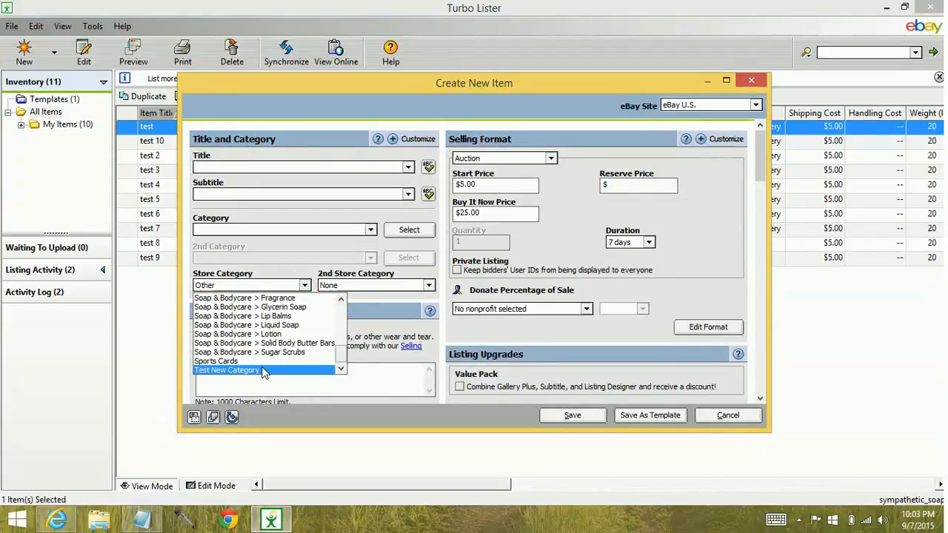